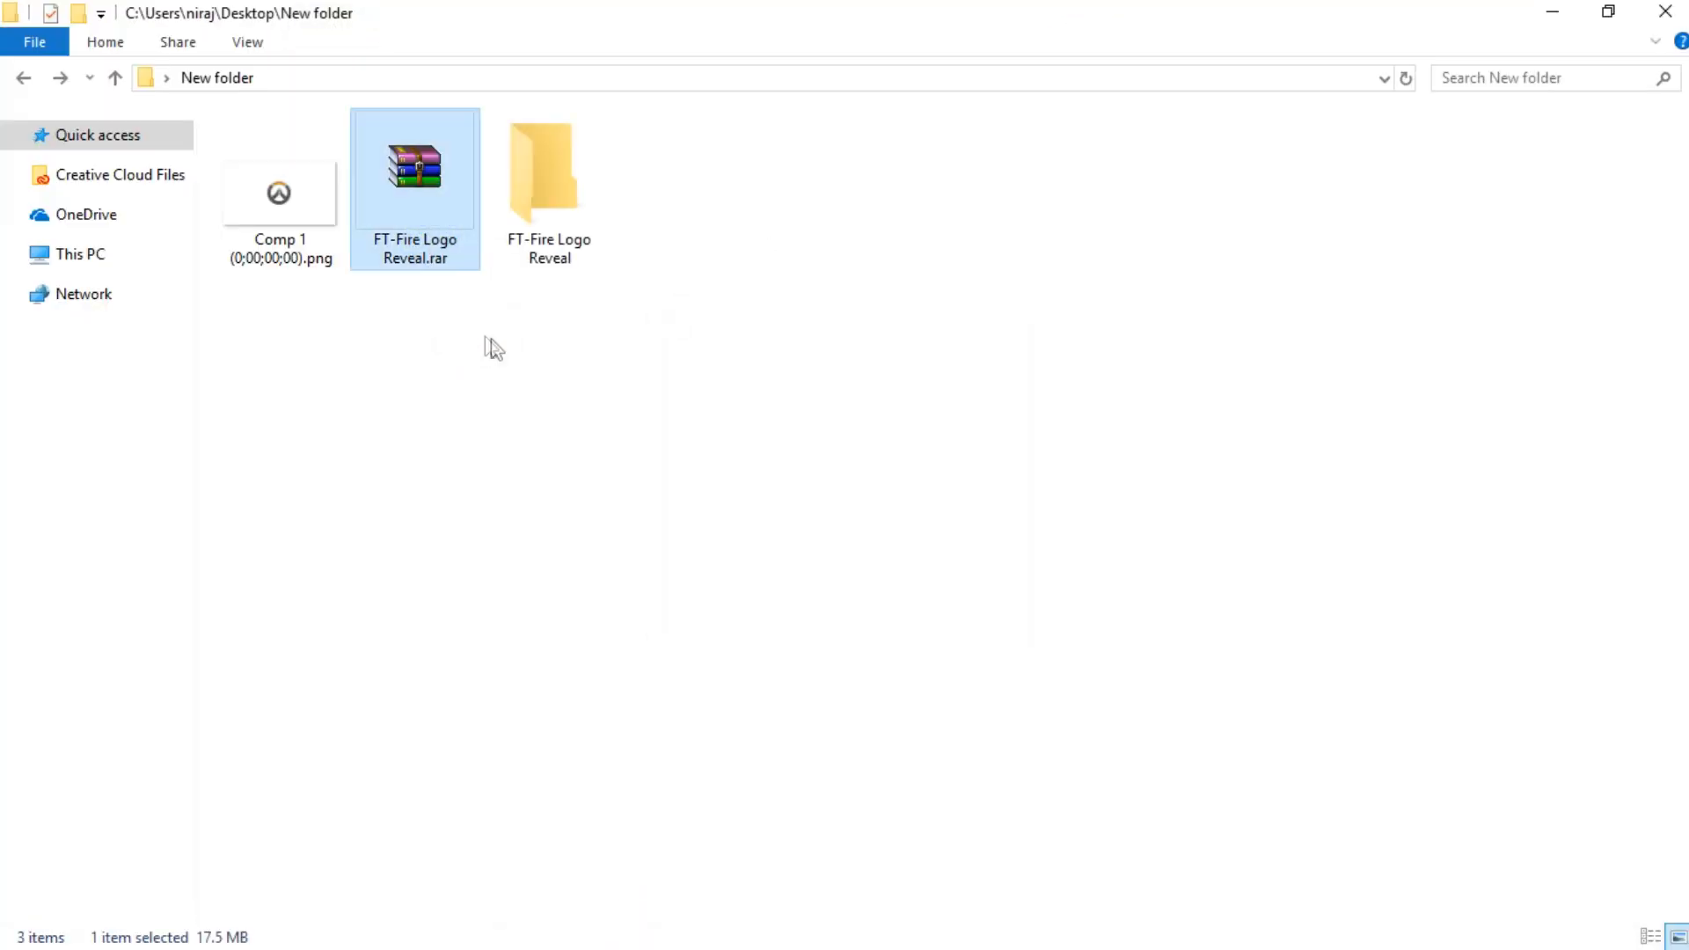
# Open the extracted FT-Fire Logo Reveal folder to reach its footage files
pyautogui.doubleClick(548, 167)
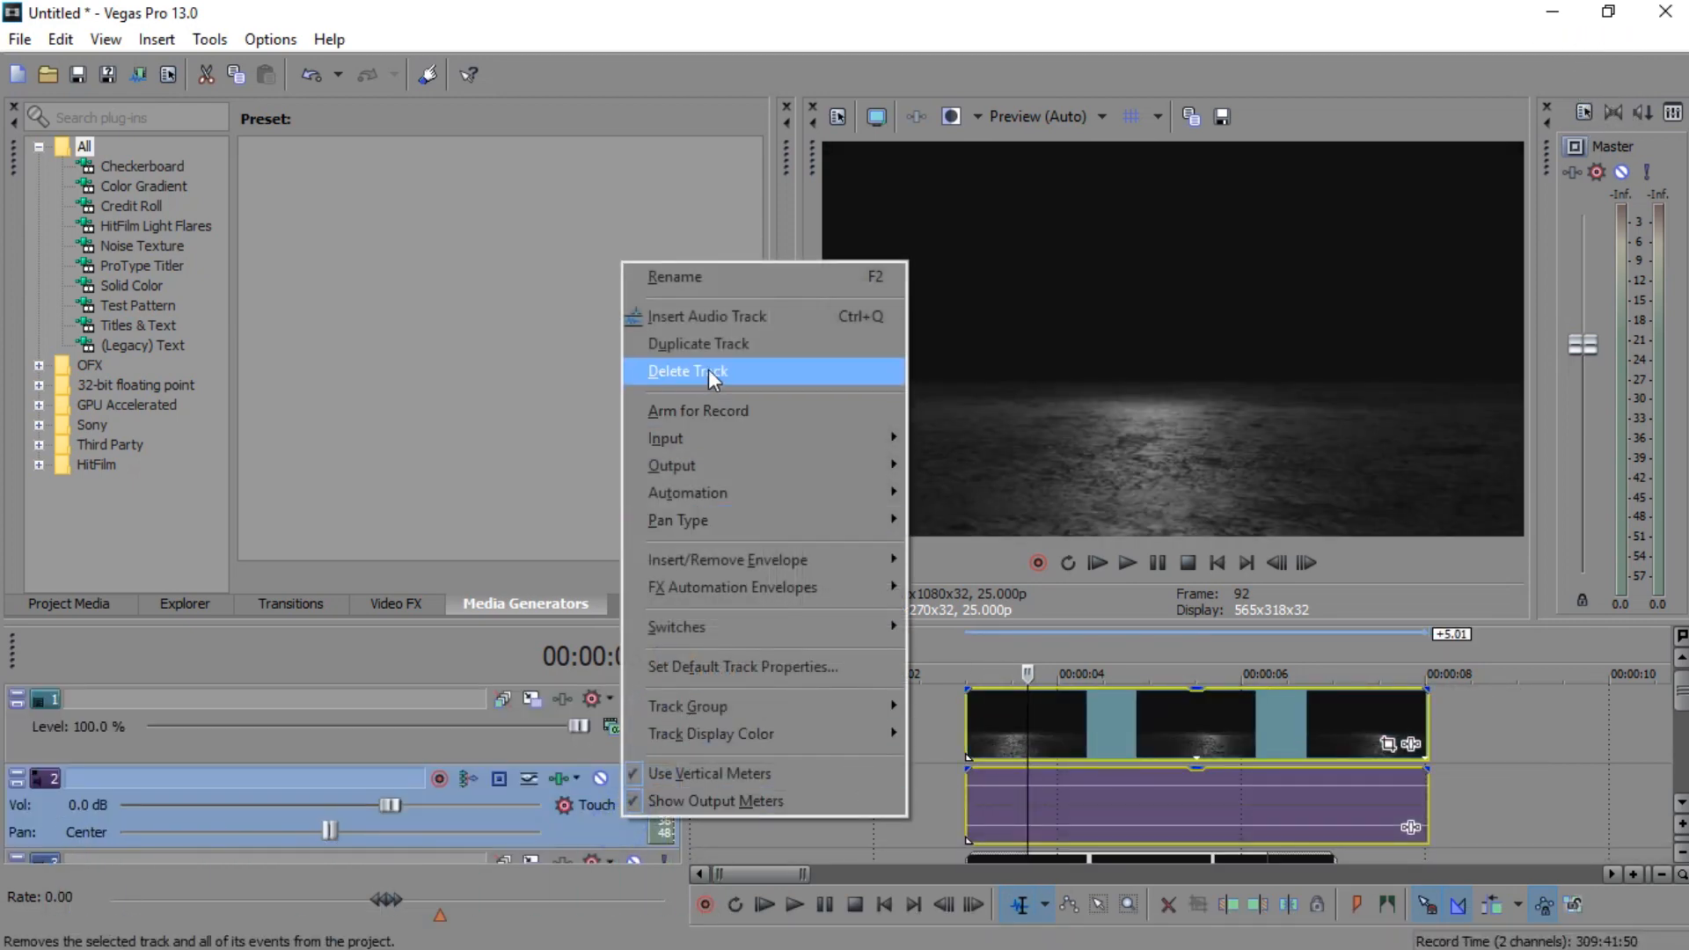
# Delete the floor footage's audio track and choose the logo file to import
pyautogui.click(686, 370)
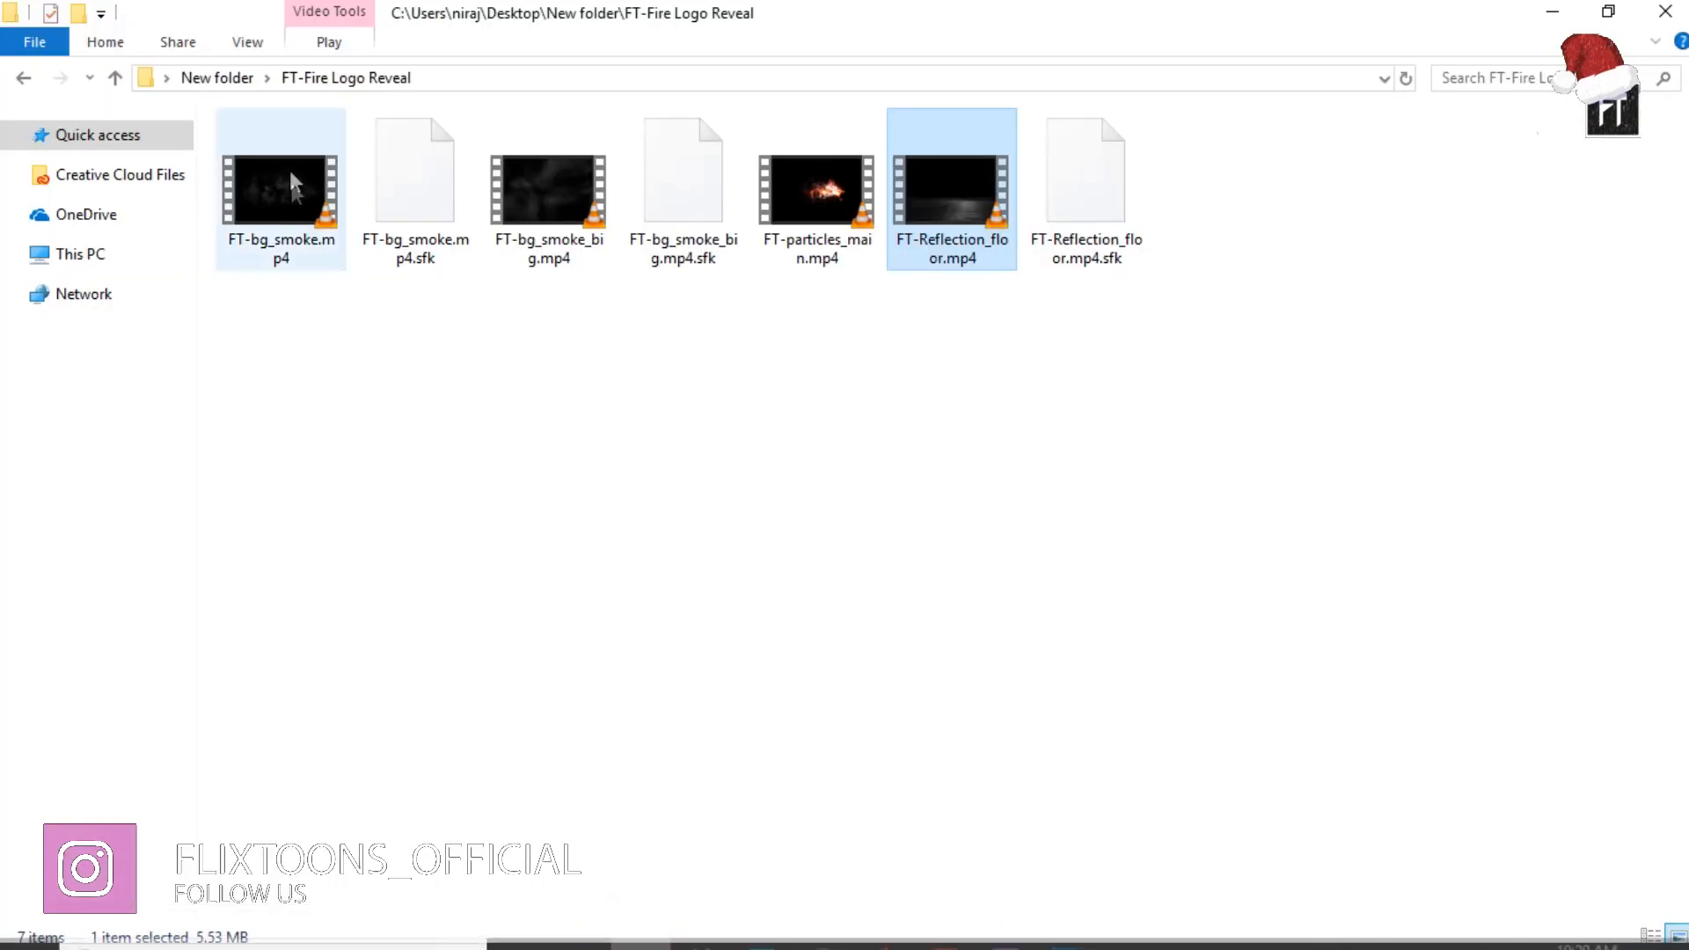
pyautogui.click(115, 78)
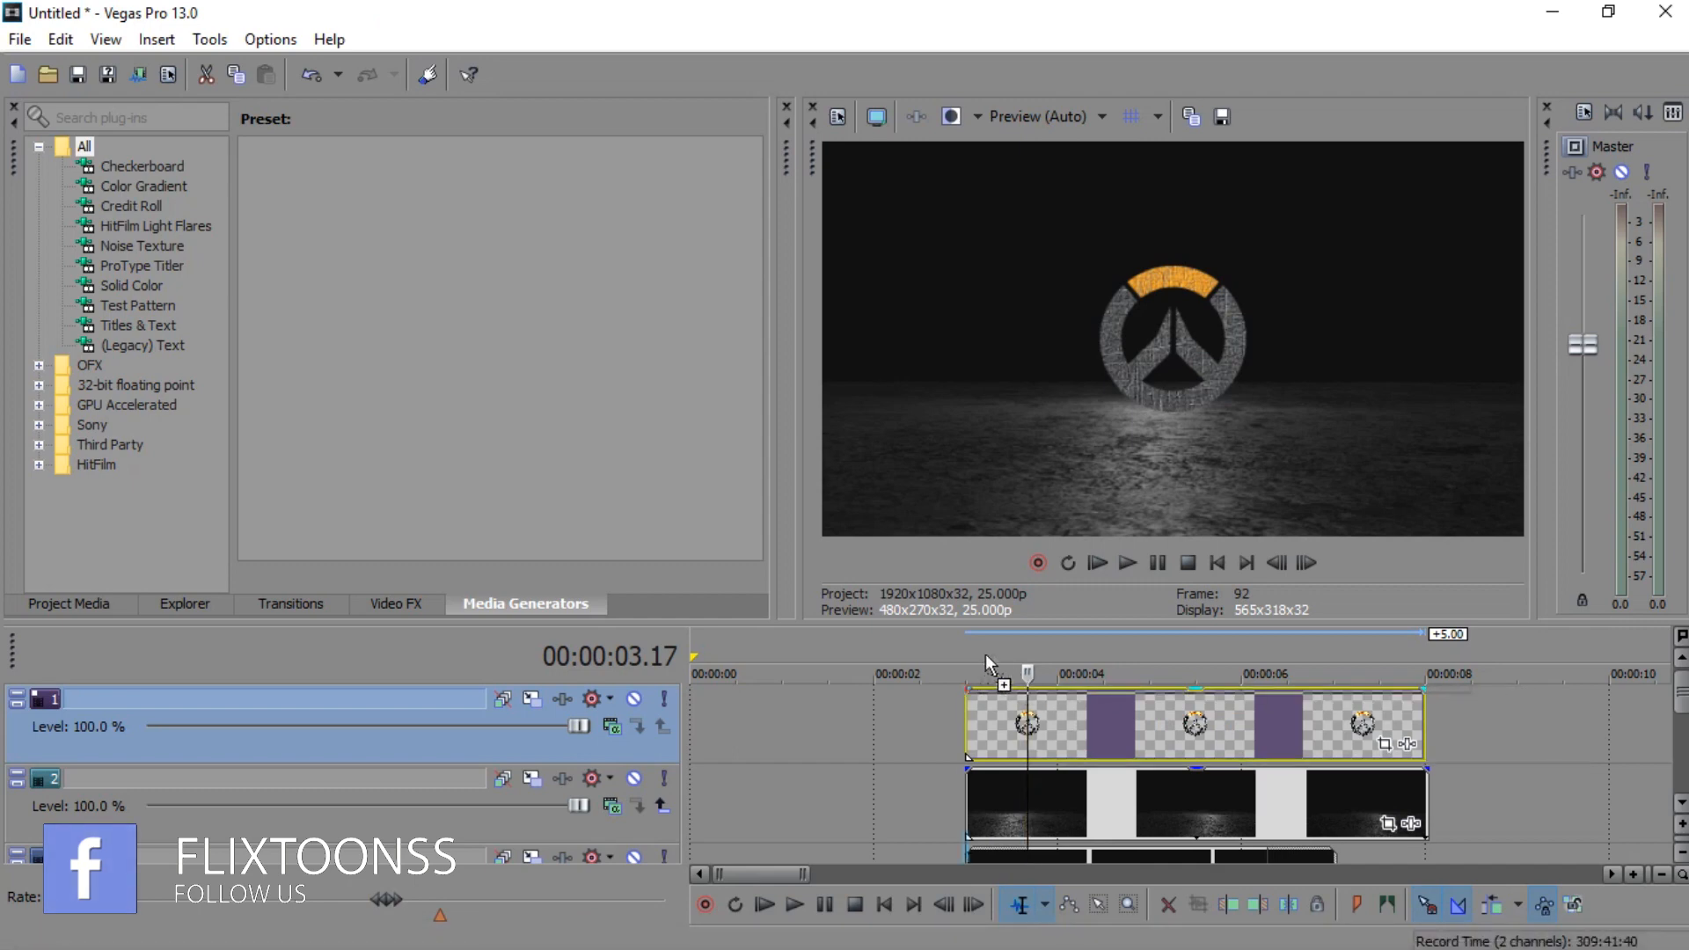
# Delete the particles audio track and give the particles a lighten-type compositing mode
pyautogui.rightClick(323, 779)
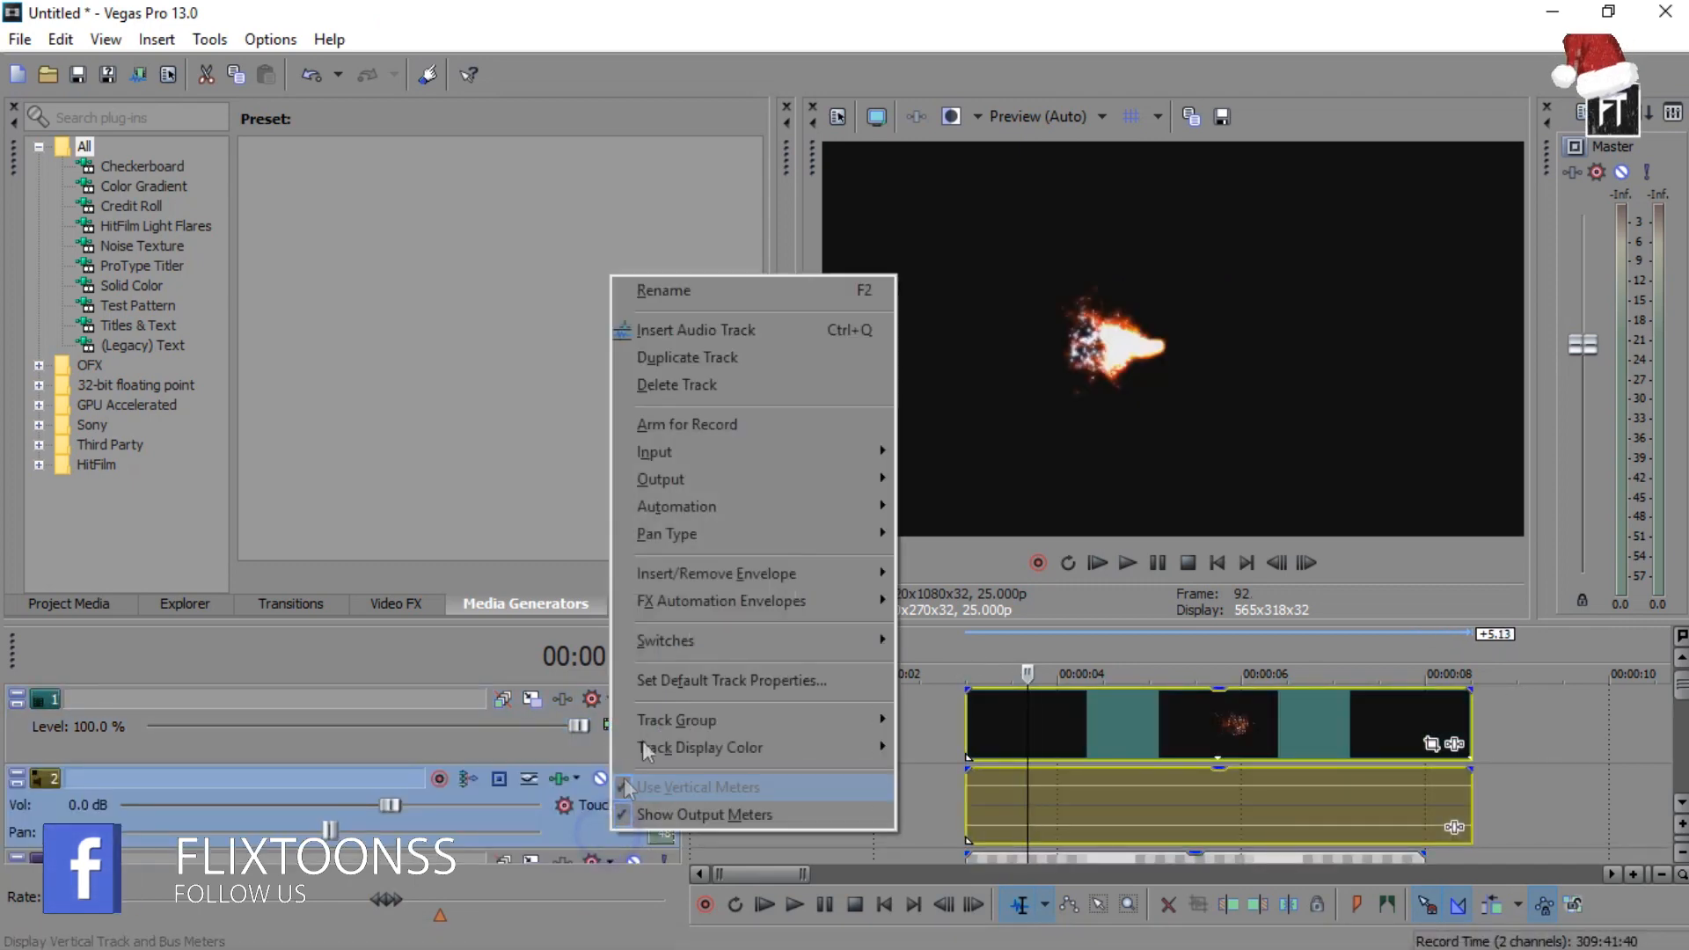
pyautogui.click(696, 787)
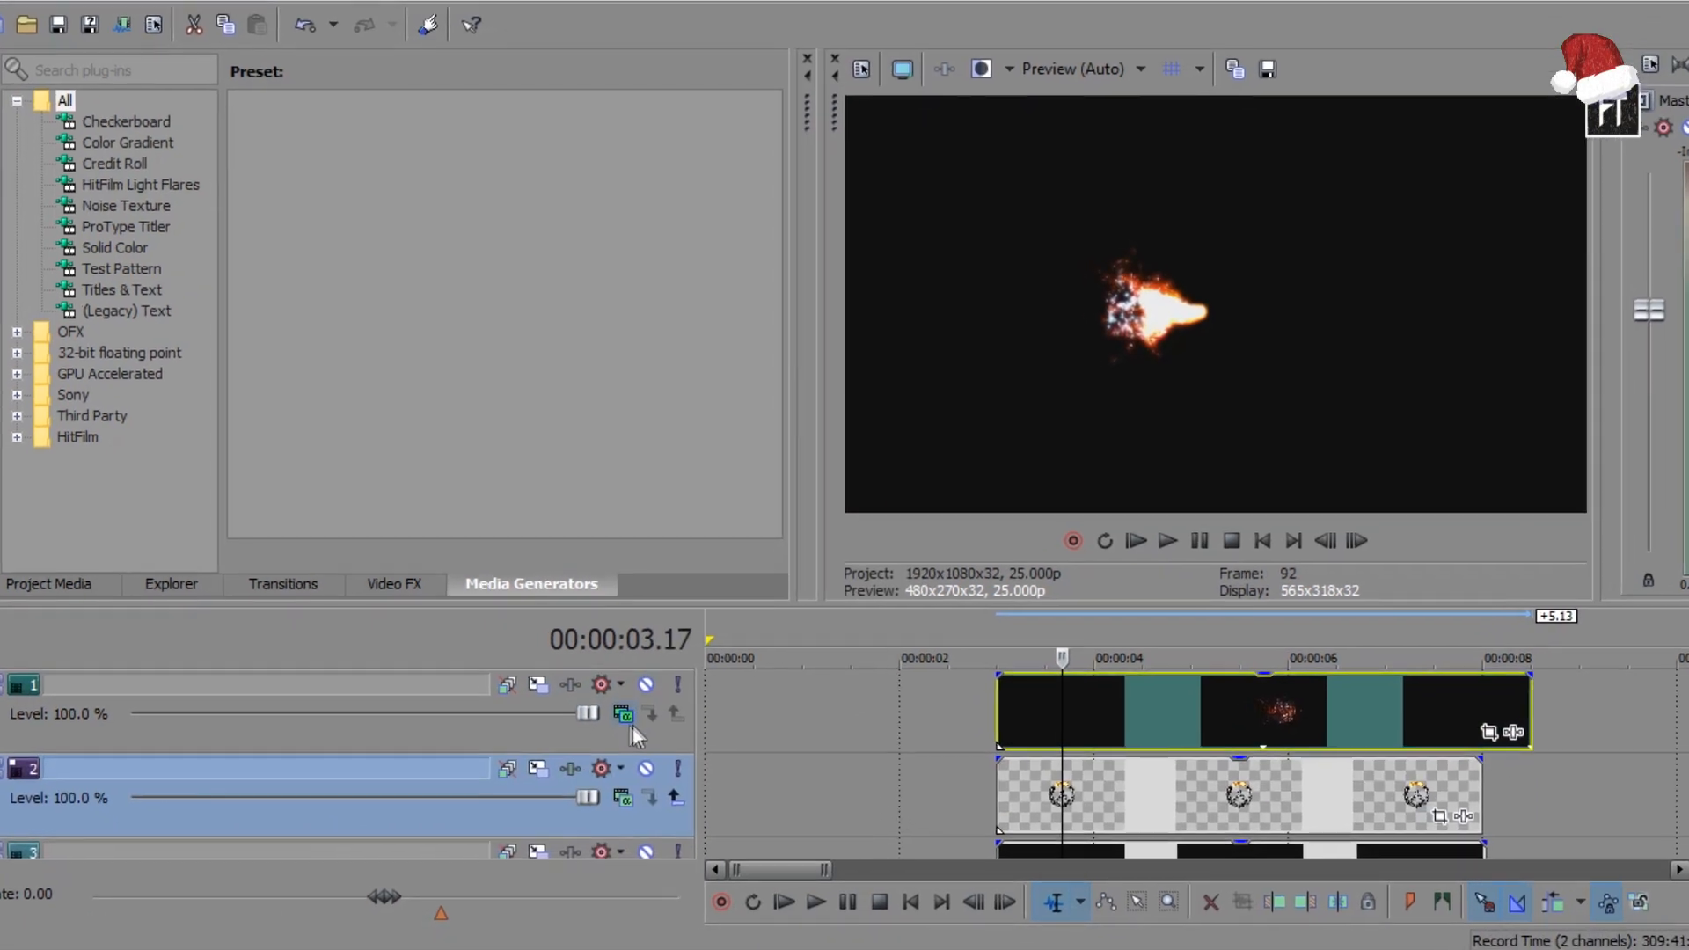
pyautogui.click(622, 713)
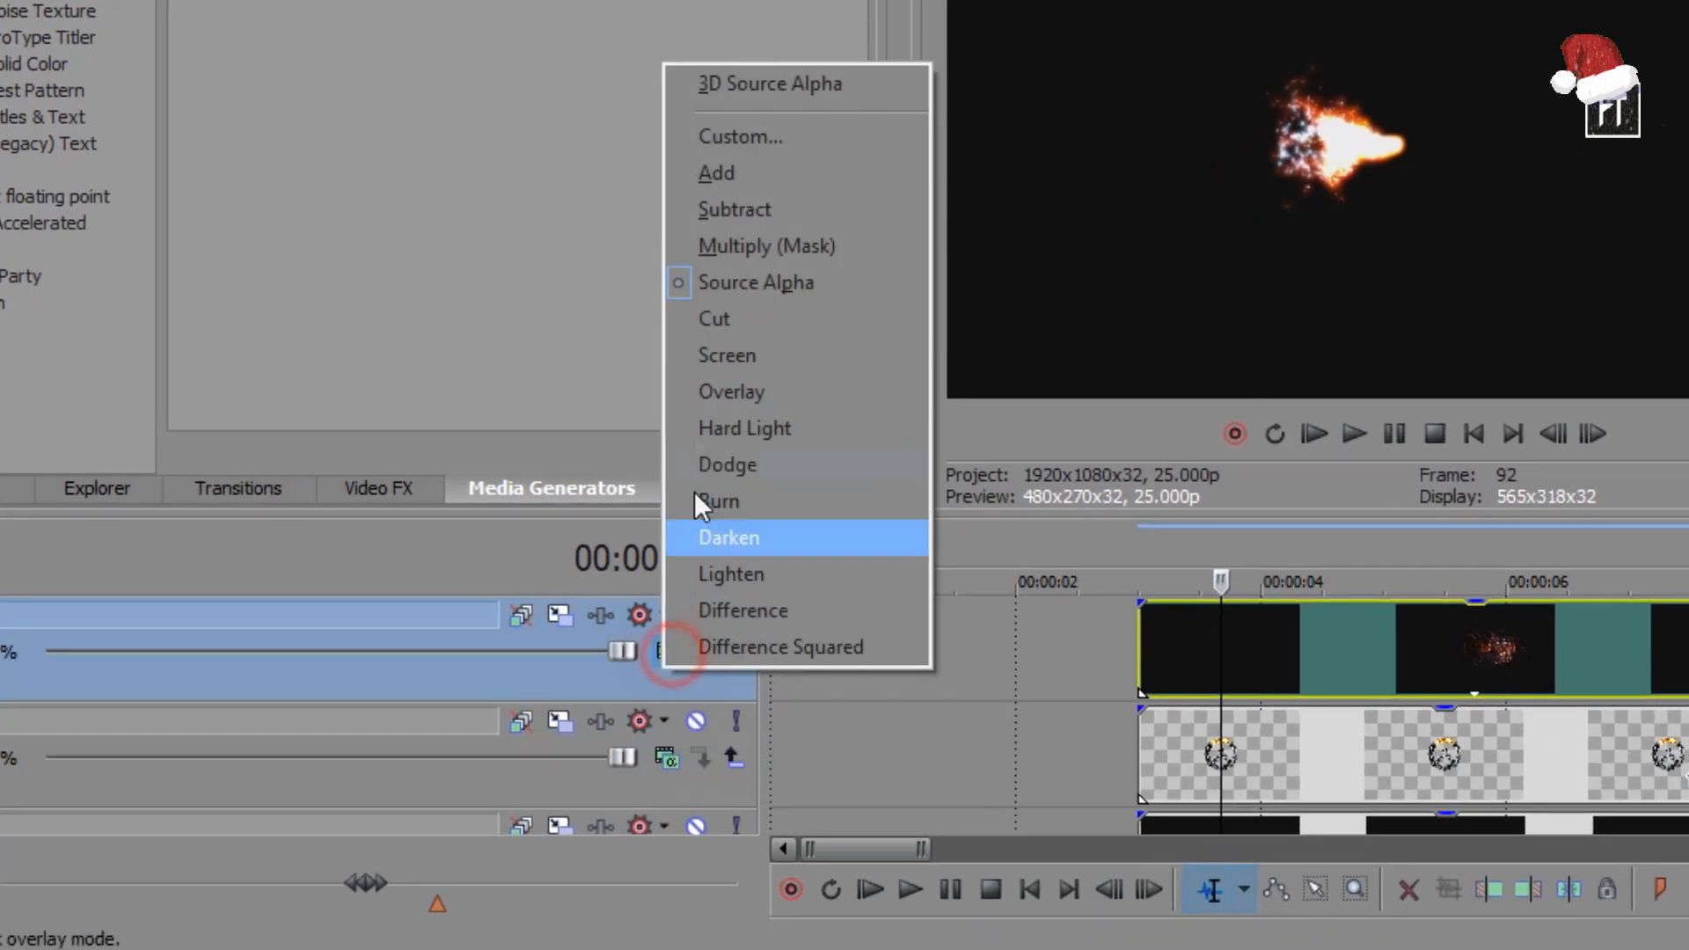
pyautogui.click(729, 537)
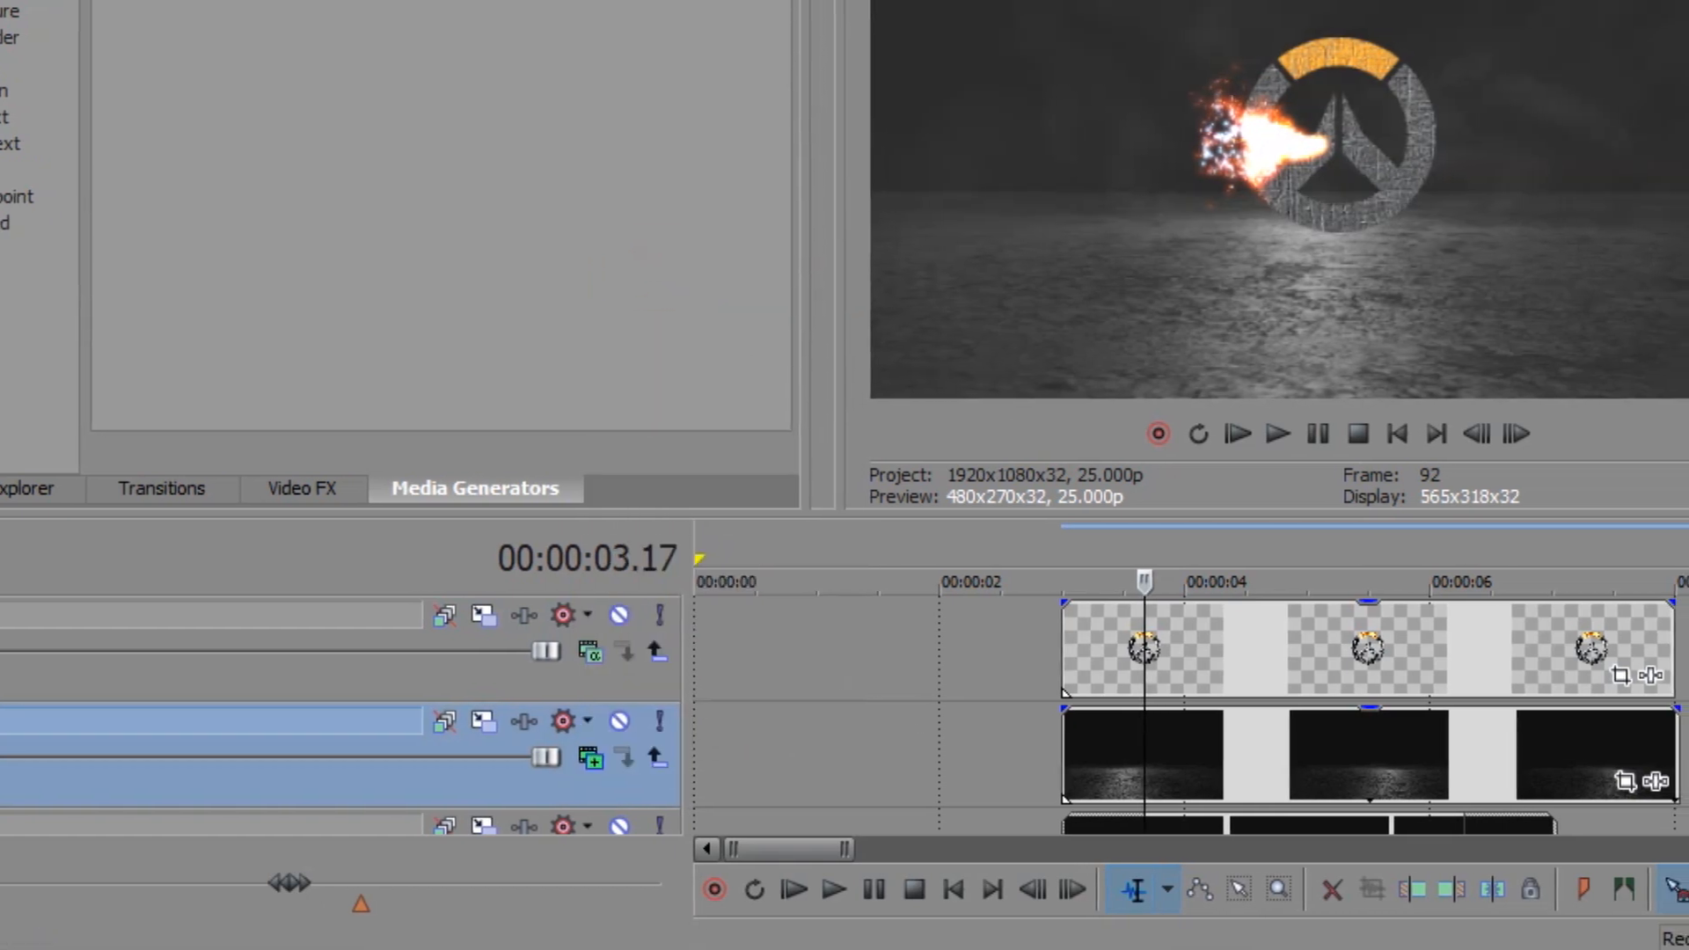
pyautogui.click(561, 758)
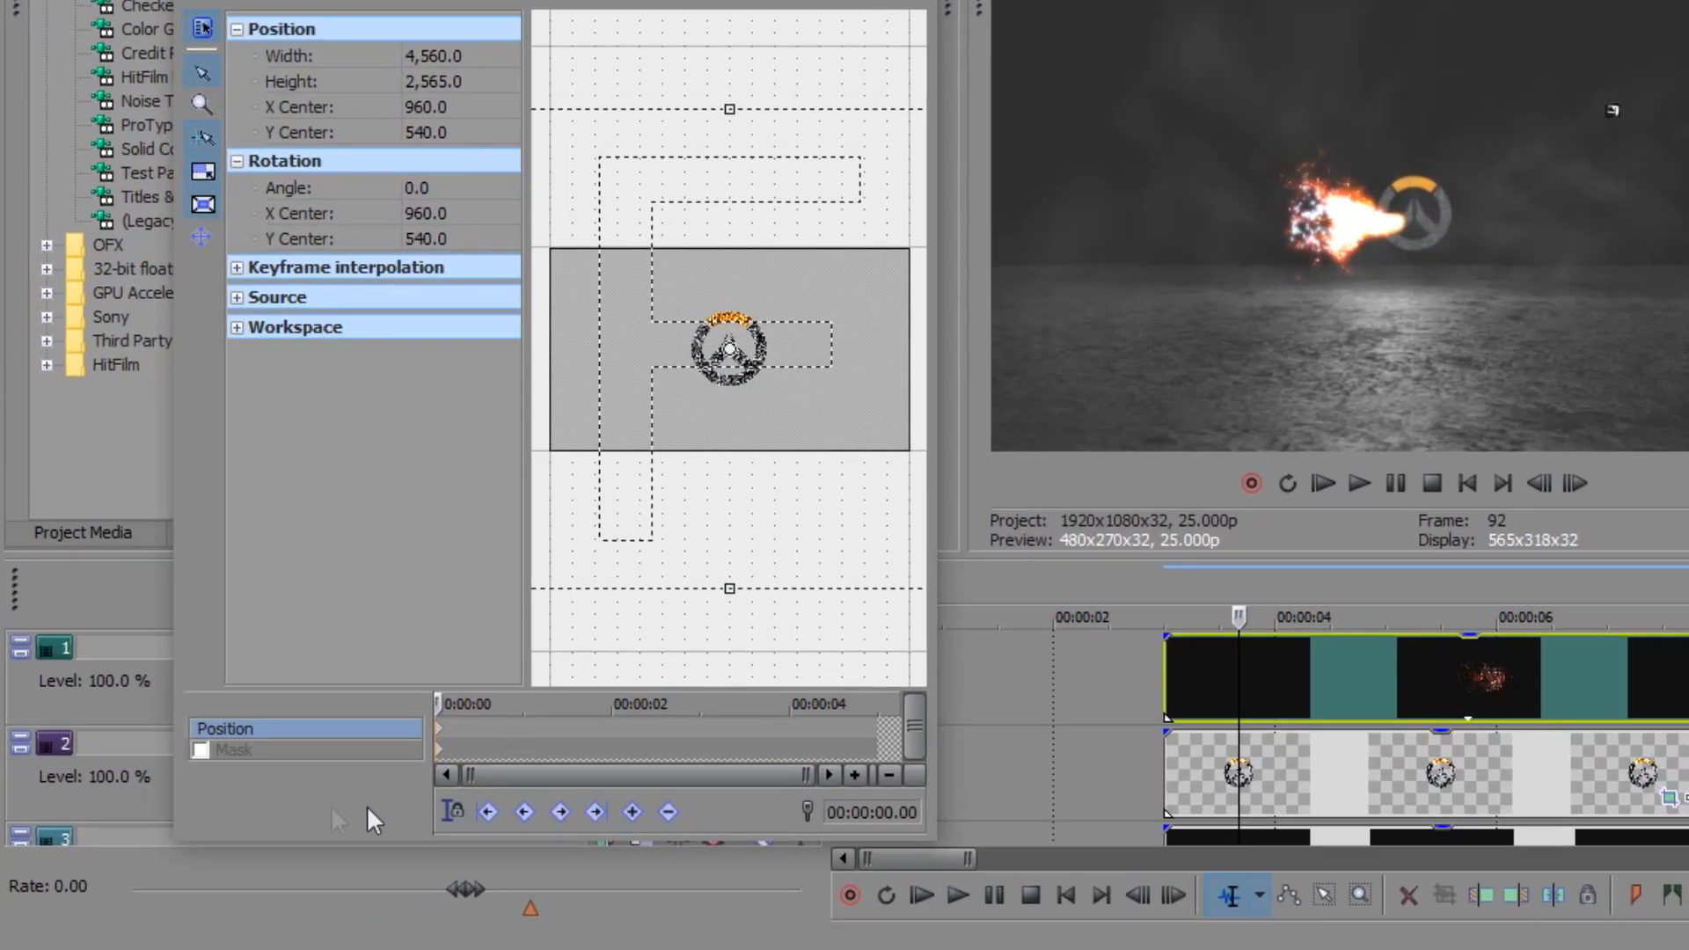
# Open the Event Pan/Crop window for the logo event
pyautogui.click(201, 749)
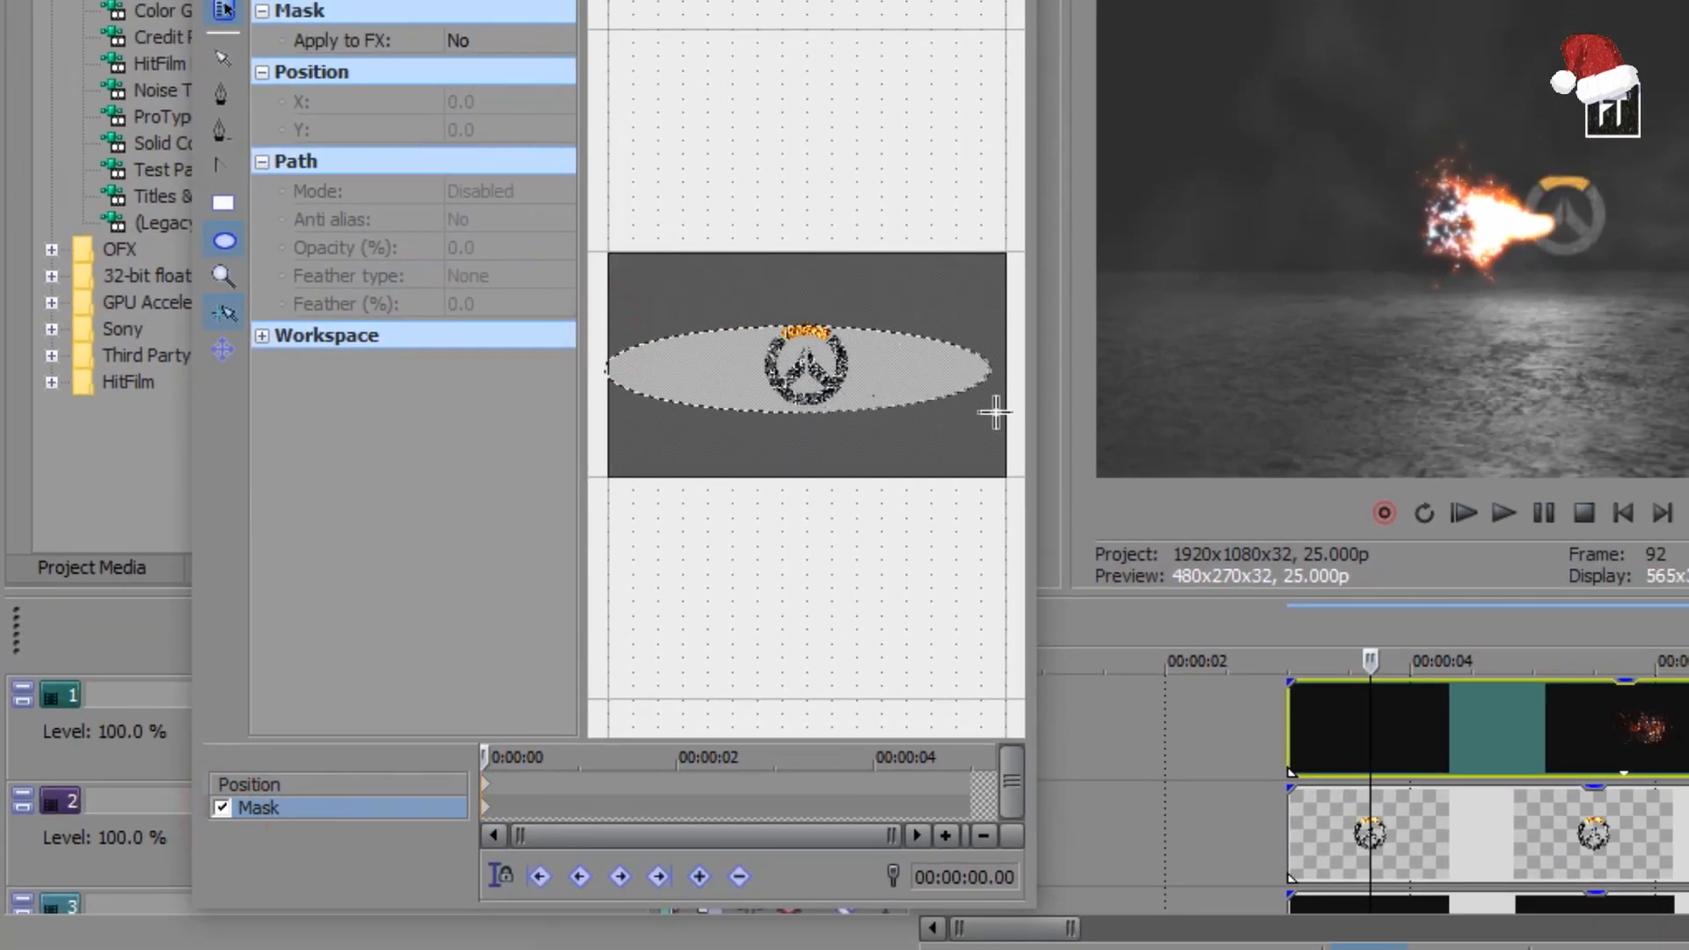
# Draw an elliptical mask and drag it to centre on the Overwatch logo
pyautogui.click(803, 366)
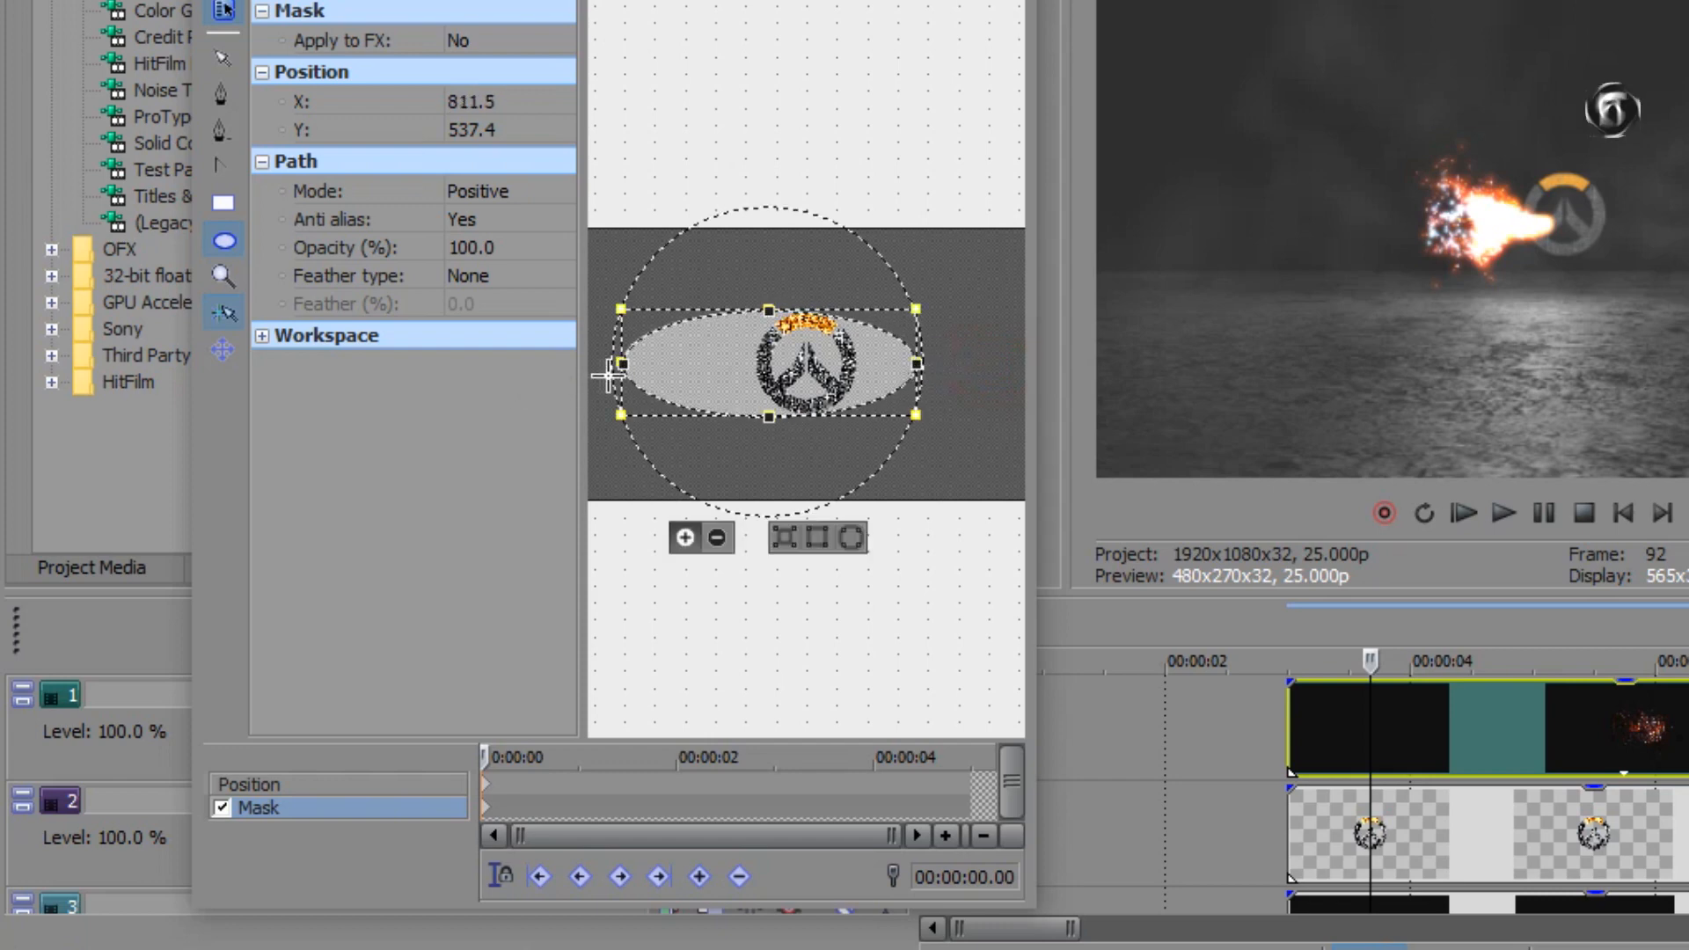
pyautogui.moveTo(613, 364); pyautogui.dragTo(698, 361)
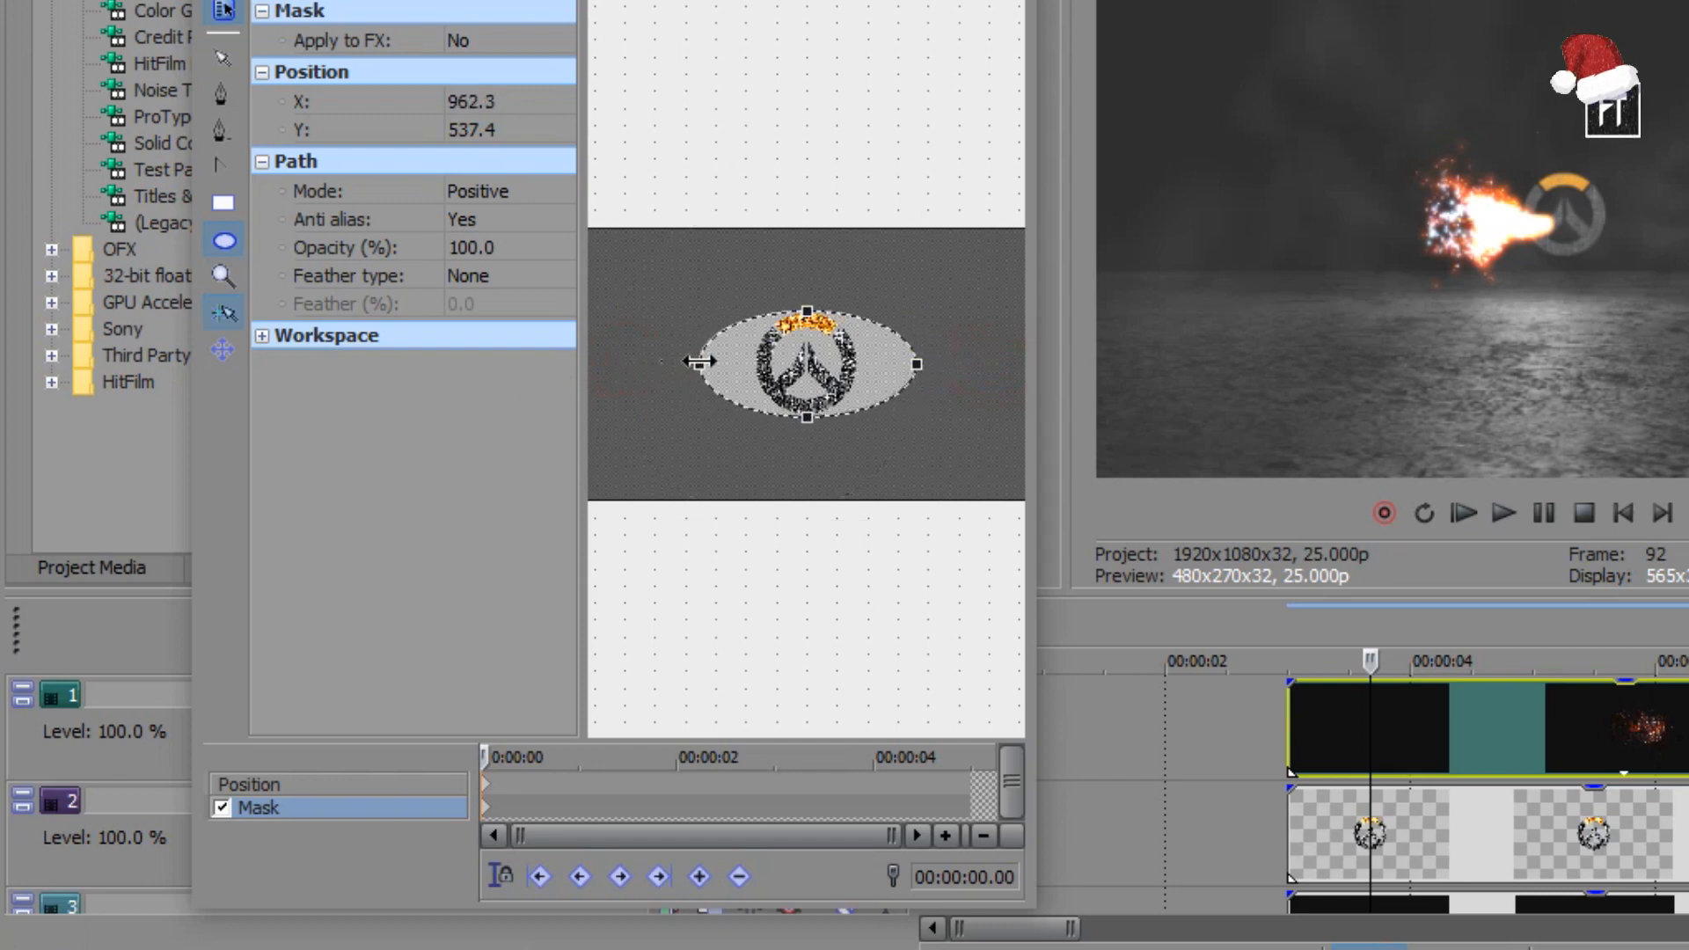